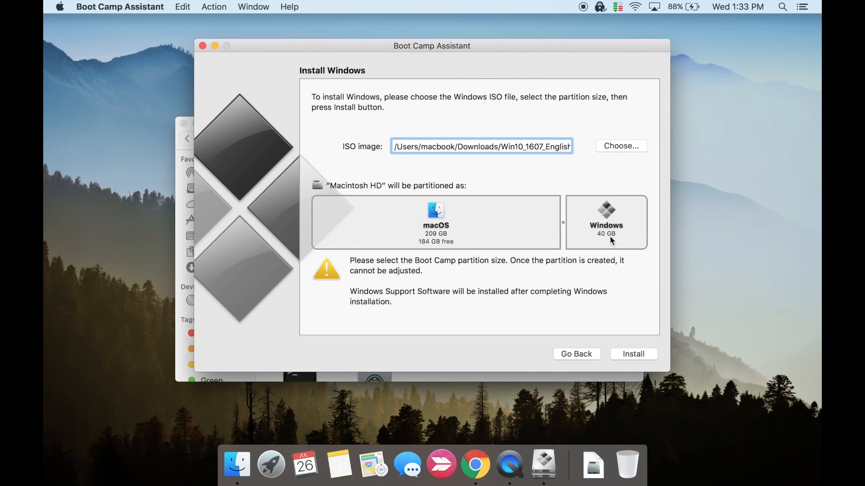
pyautogui.moveTo(564, 238)
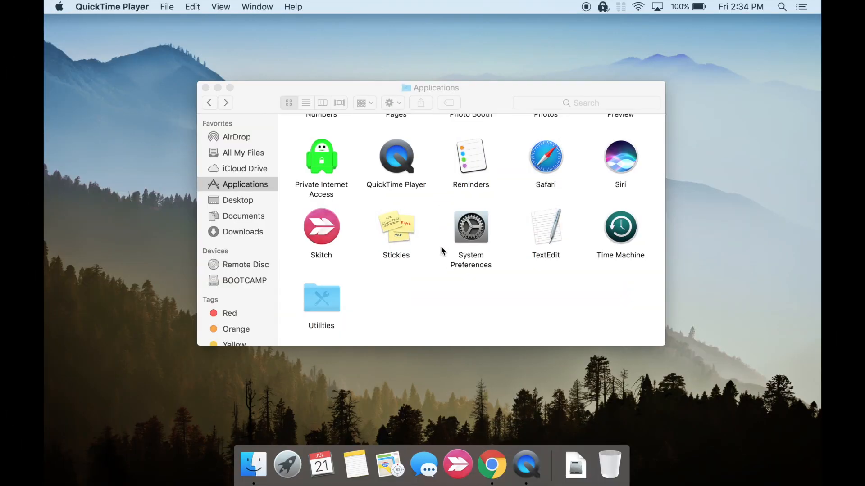
pyautogui.moveTo(252, 463)
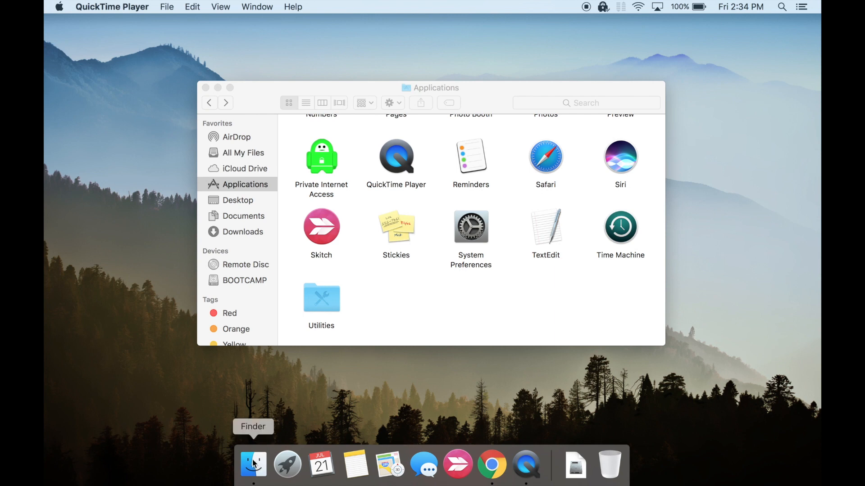
pyautogui.moveTo(270, 206)
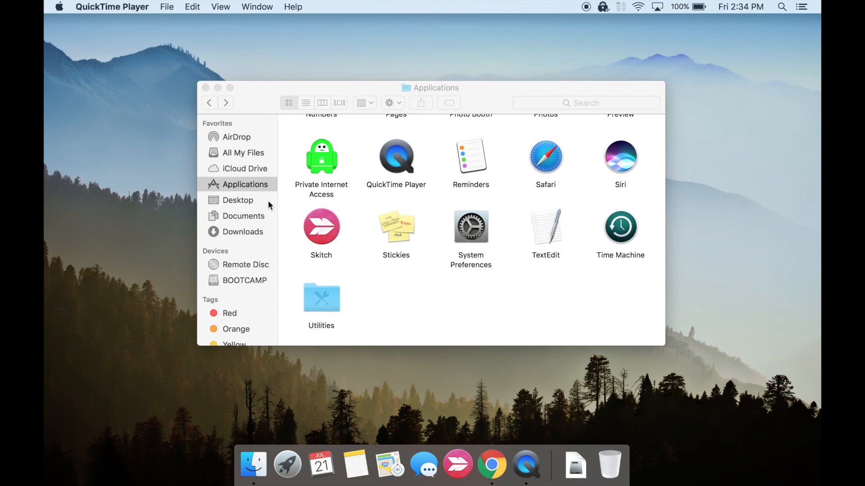
pyautogui.moveTo(245, 192)
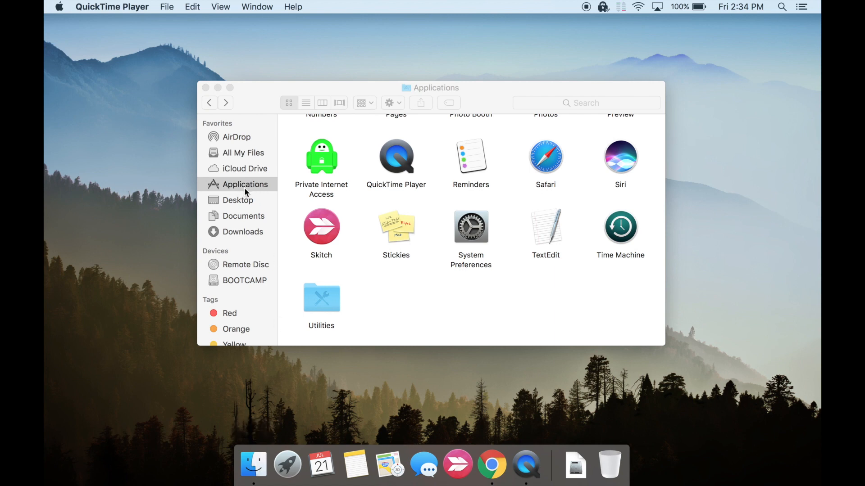
# Open the Utilities folder in Applications and launch Boot Camp Assistant
pyautogui.click(322, 297)
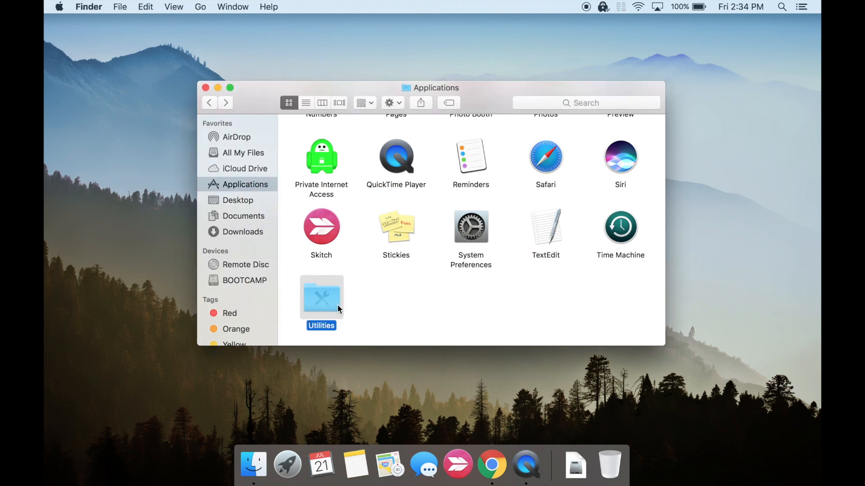
pyautogui.doubleClick(321, 295)
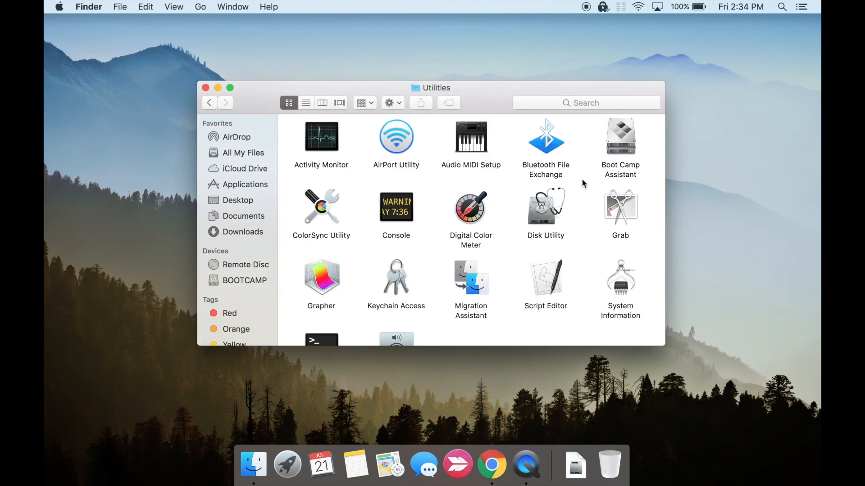
pyautogui.click(620, 137)
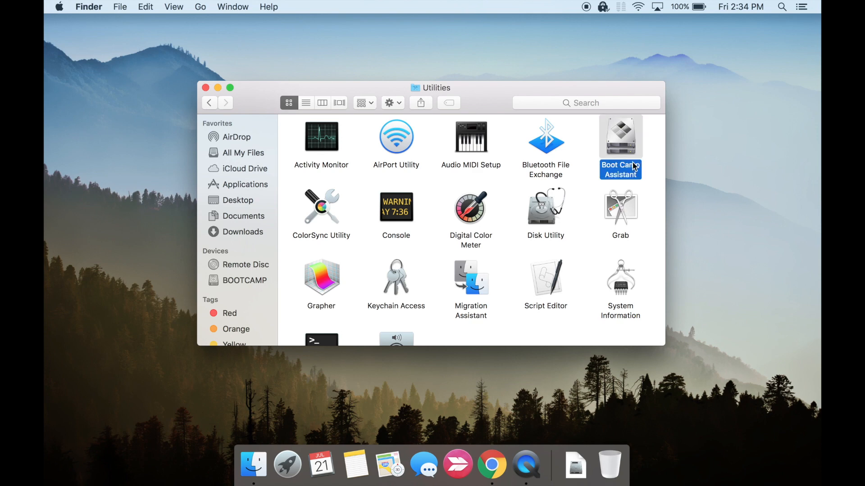
pyautogui.doubleClick(620, 136)
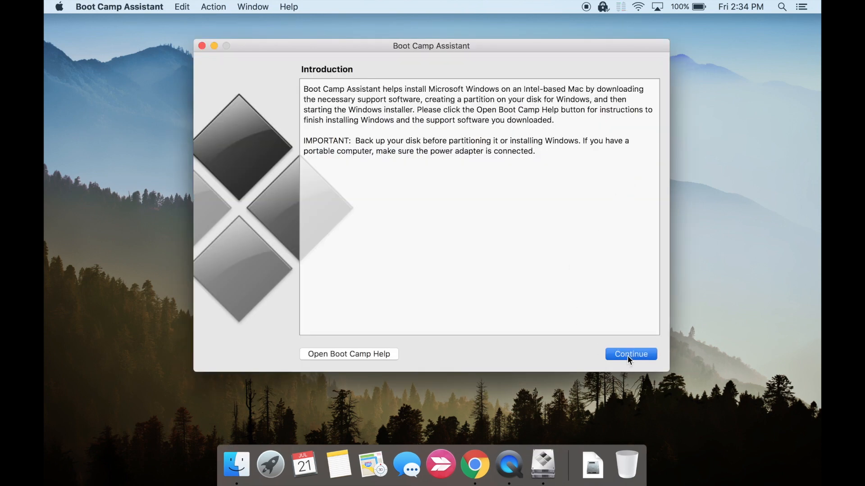
# Continue past the introduction, choose Restore, and authorize with the admin password
pyautogui.click(630, 354)
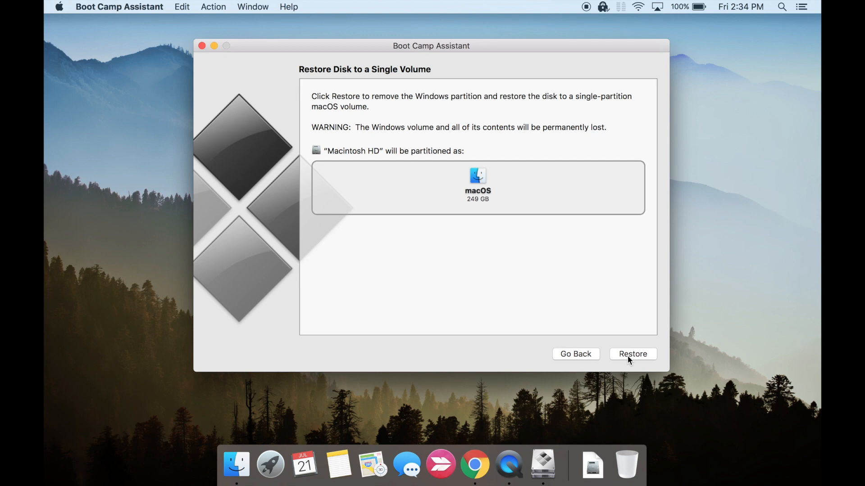
pyautogui.click(632, 353)
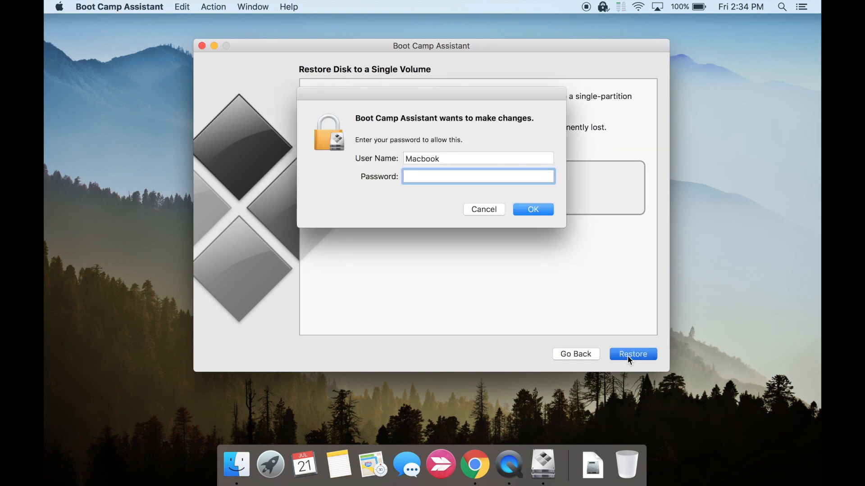
pyautogui.click(531, 210)
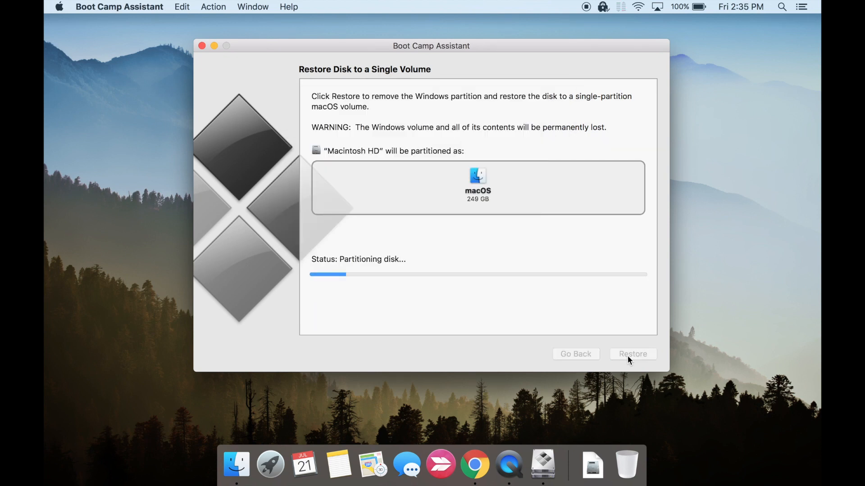